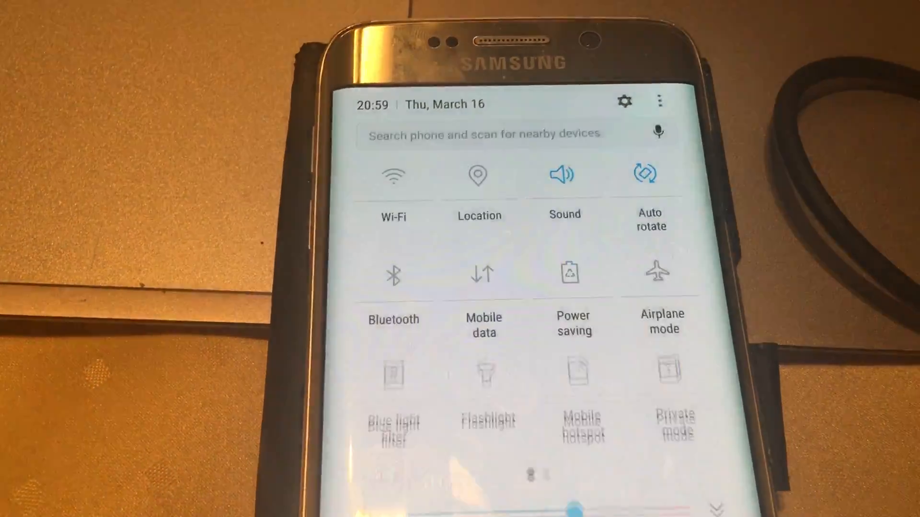
Step: Dismiss the quick settings panel and bring up the app drawer from the home screen
scroll("down", 3)
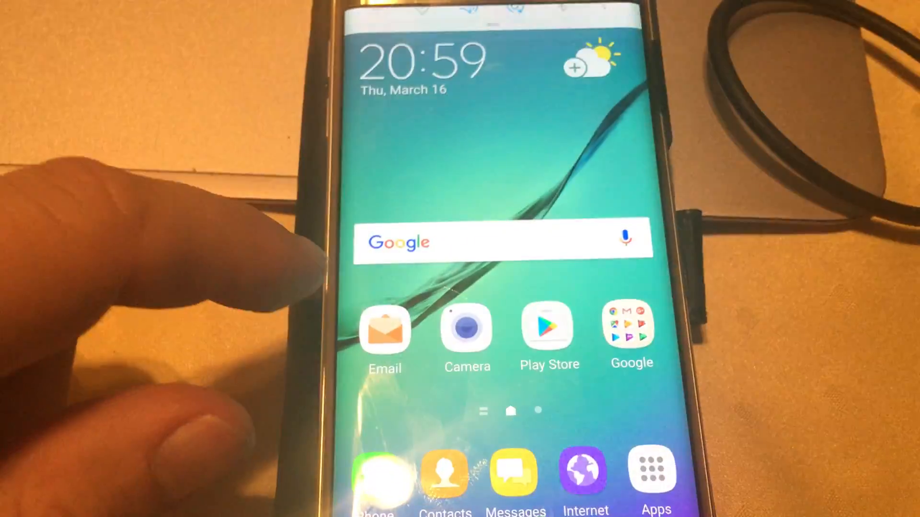
left_click(650, 473)
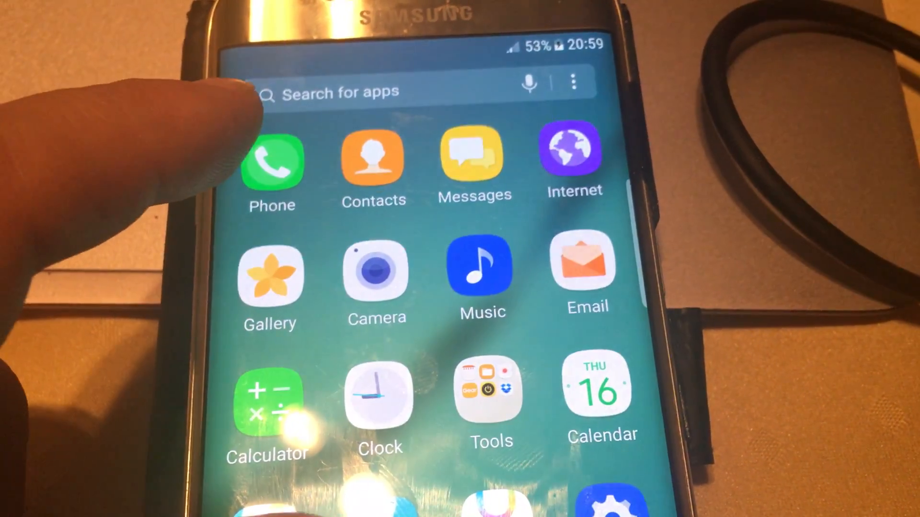
Step: Go into Settings and reach About device, showing Galaxy S6 edge, model SM-G925F
left_click(274, 163)
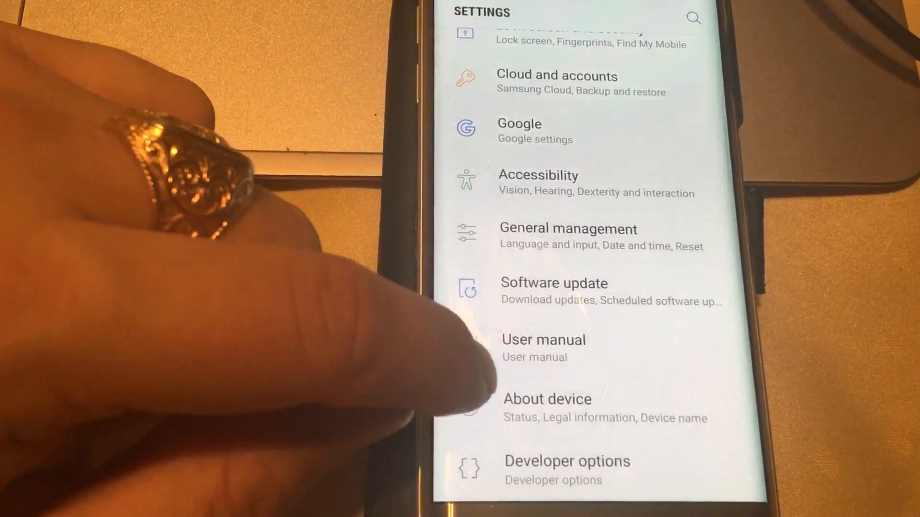
left_click(548, 398)
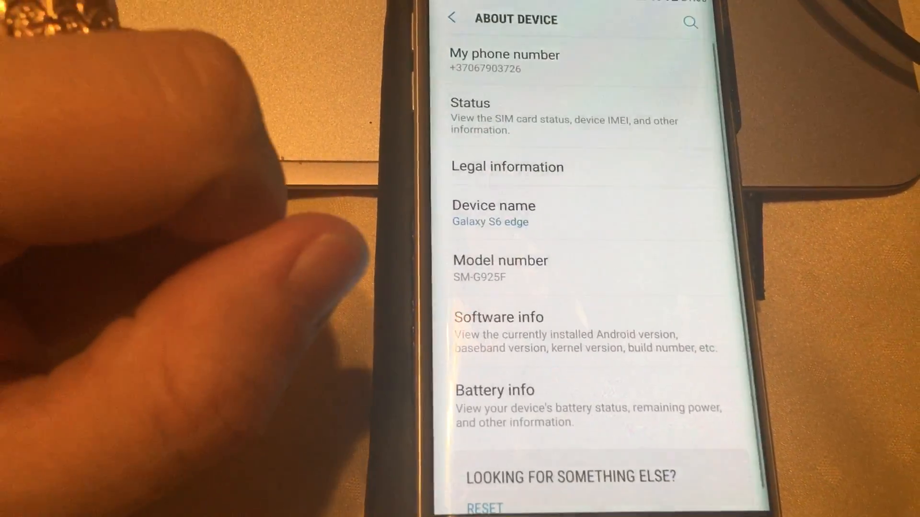